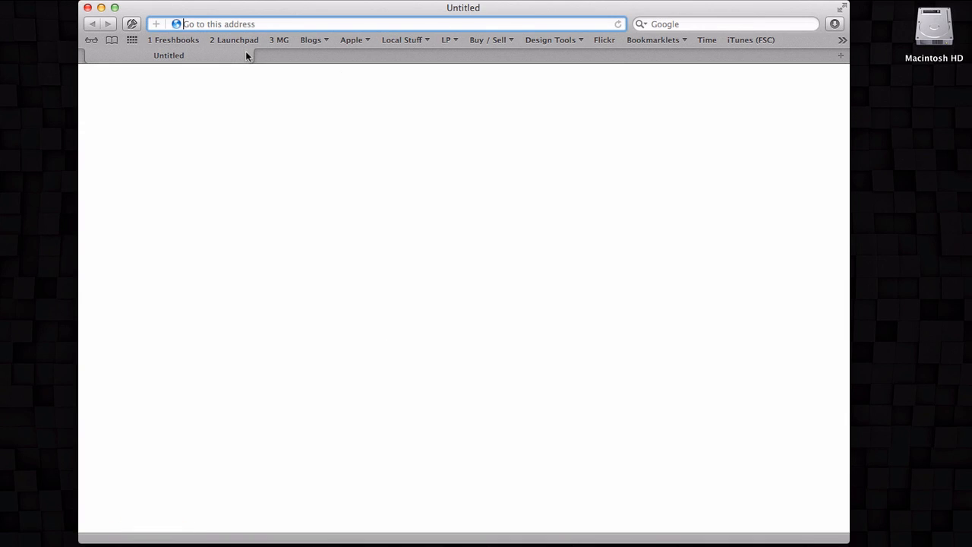
Step: Review the Bookmarks Bar contents, then switch to 1Password to view the Chrisenns Blog login
{"action": "left_click", "coordinate": [111, 41]}
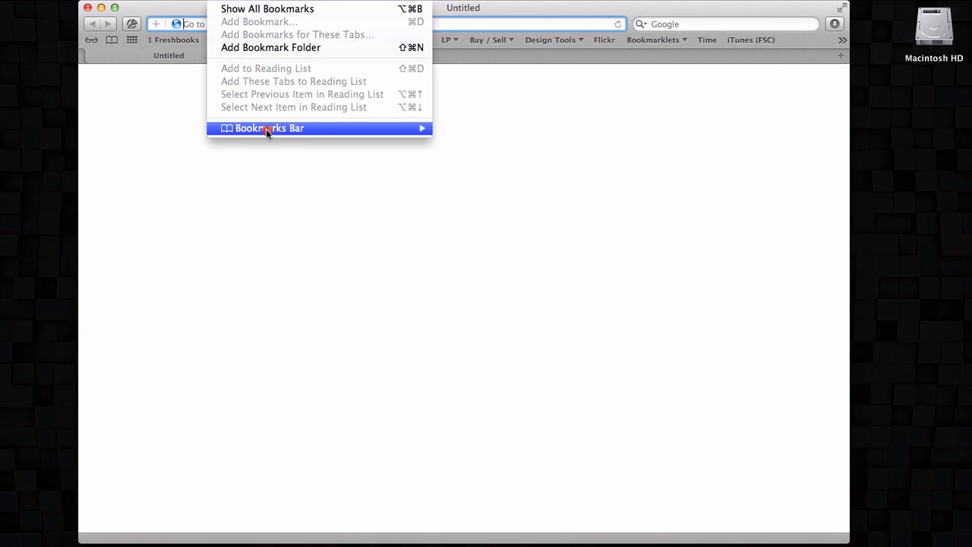
{"action": "left_click", "coordinate": [269, 128]}
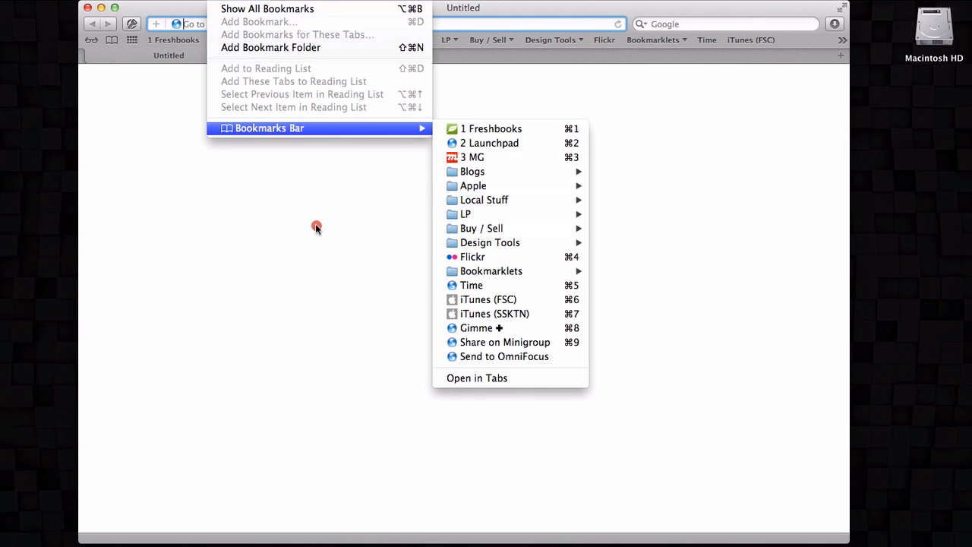
{"action": "left_click", "coordinate": [317, 228]}
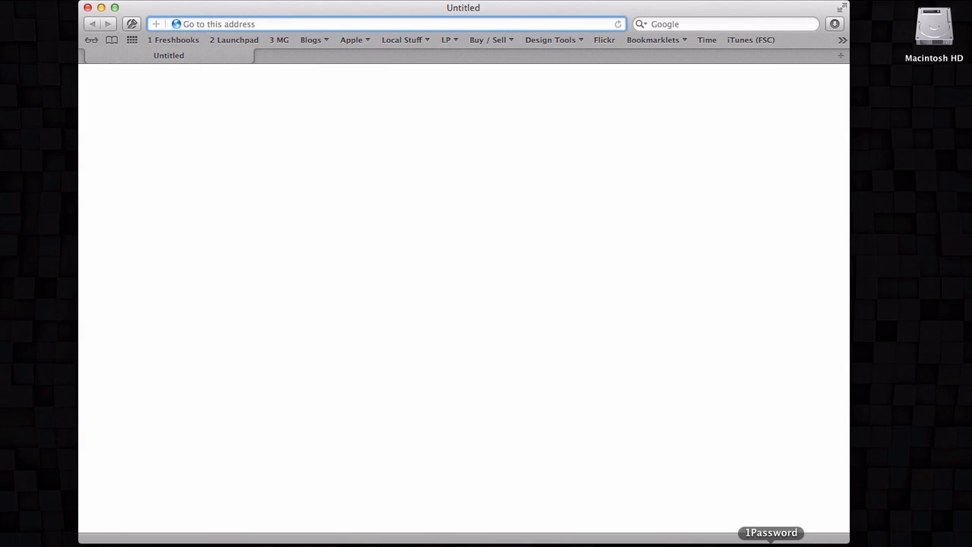
{"action": "left_click", "coordinate": [773, 532]}
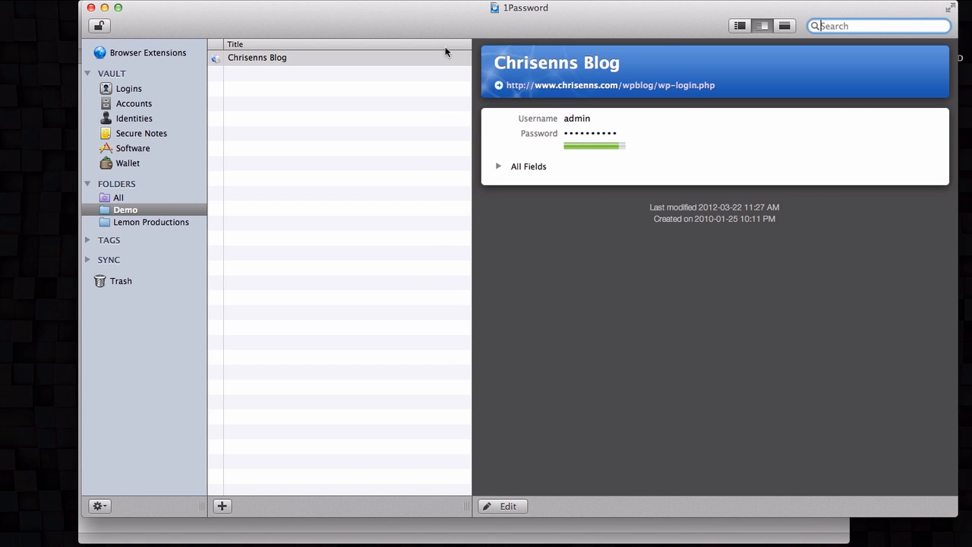
{"action": "mouse_move", "coordinate": [392, 17]}
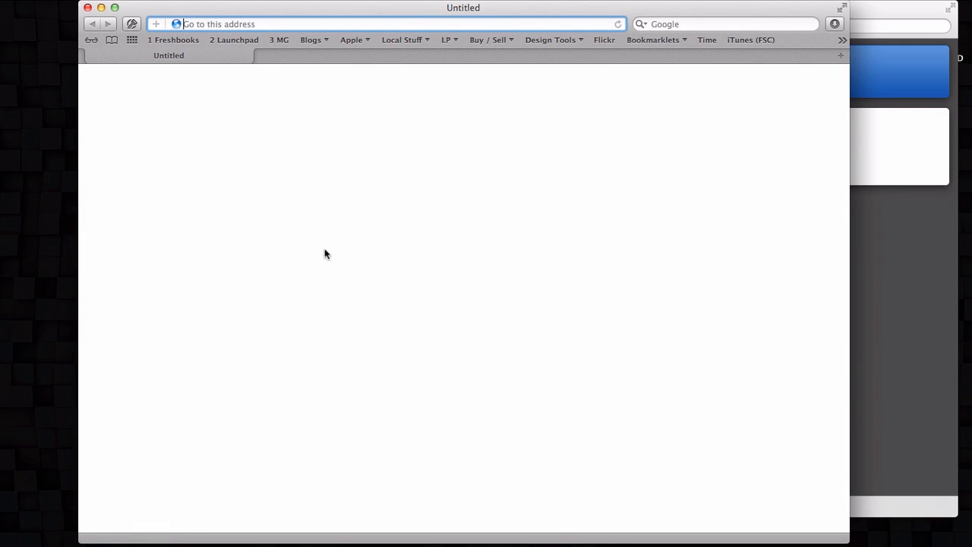
Step: Load the Chrisenns.com WP Dashboard login page from the Blogs bookmarks folder
{"action": "left_click", "coordinate": [310, 40]}
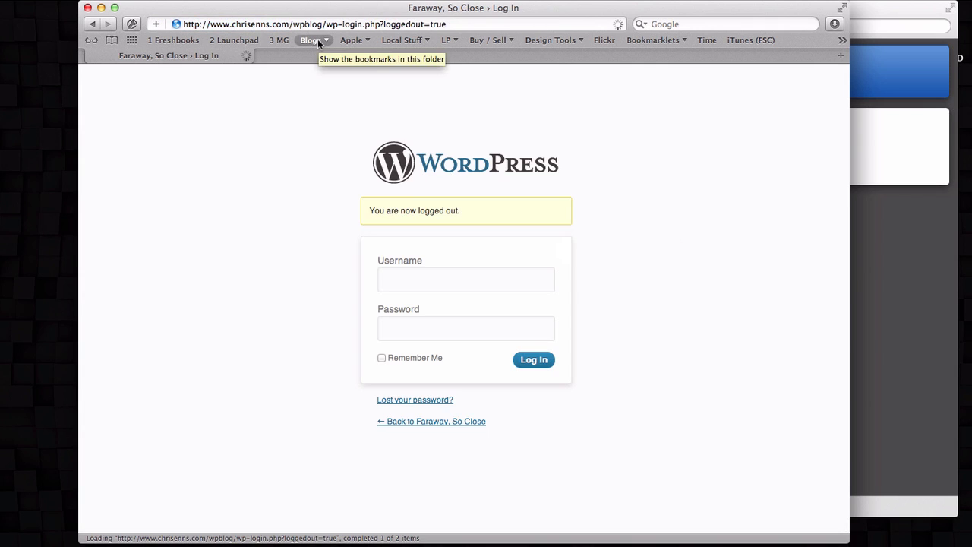
{"action": "left_click", "coordinate": [311, 39]}
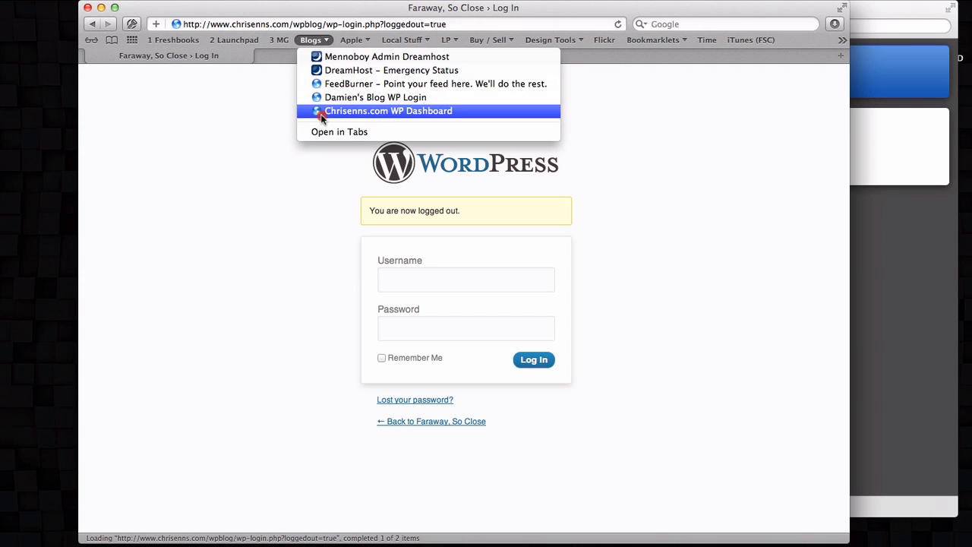
{"action": "left_click", "coordinate": [388, 111]}
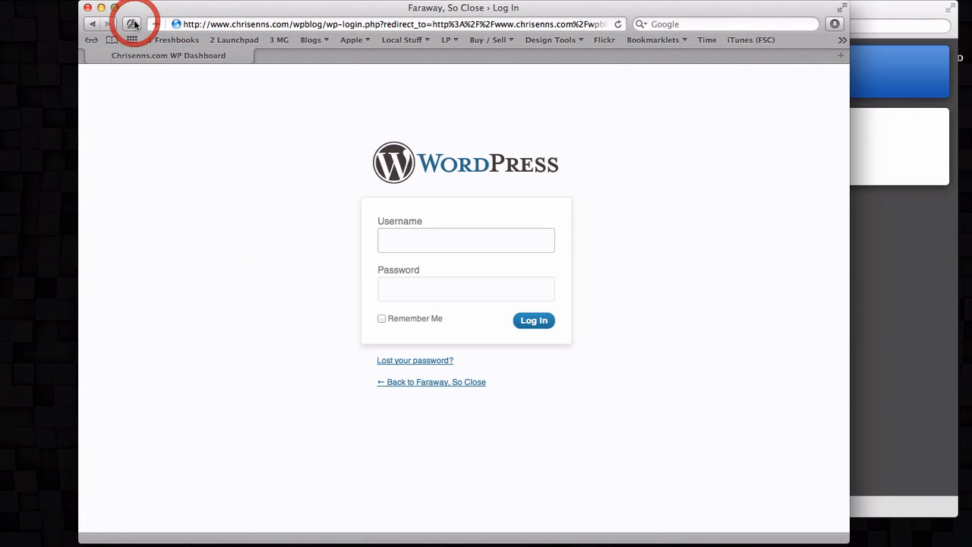
{"action": "mouse_move", "coordinate": [368, 175]}
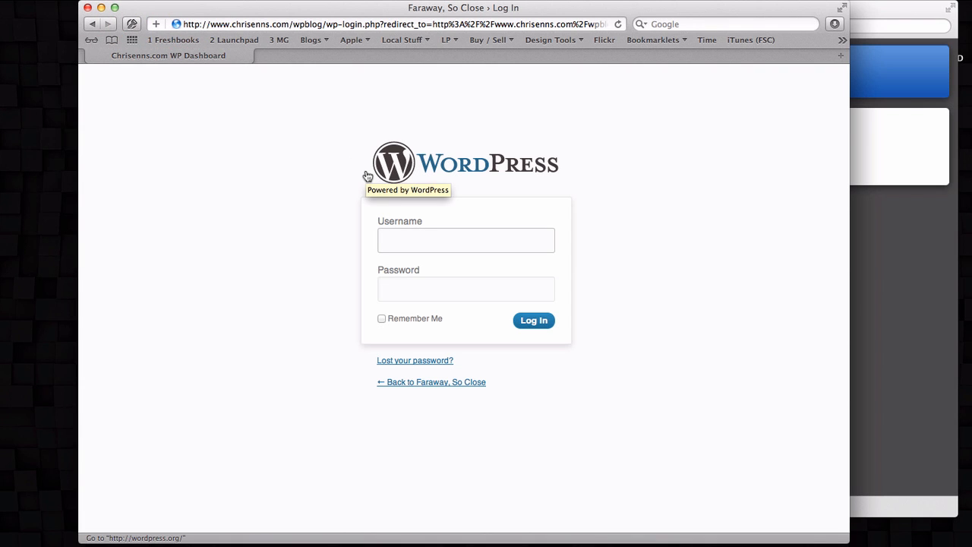
Step: Create a 1Password login bookmark named 'Blog 1Password' via the cmd+\ fill shortcut
{"action": "key", "text": "cmd+\\"}
{"action": "type", "text": "Blog 1Passwo"}
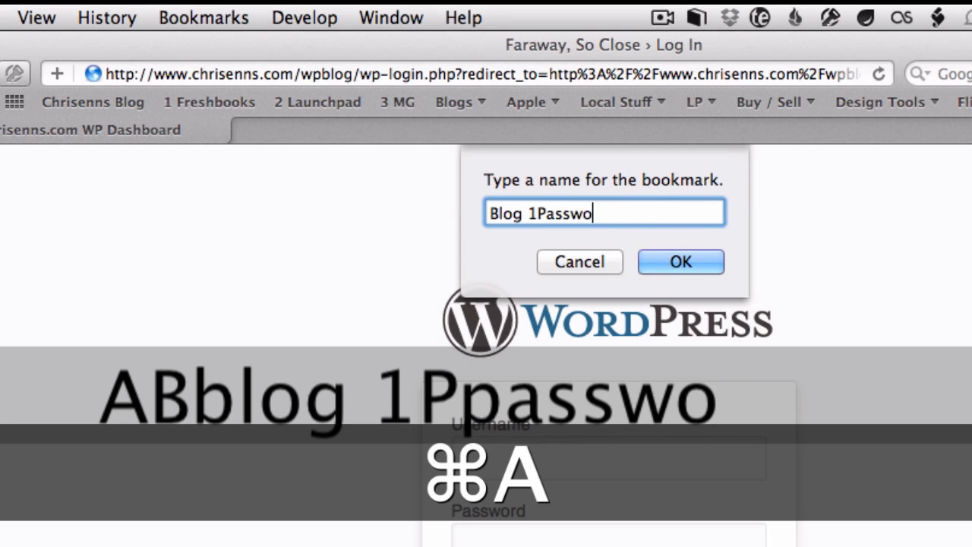
{"action": "left_click", "coordinate": [680, 261]}
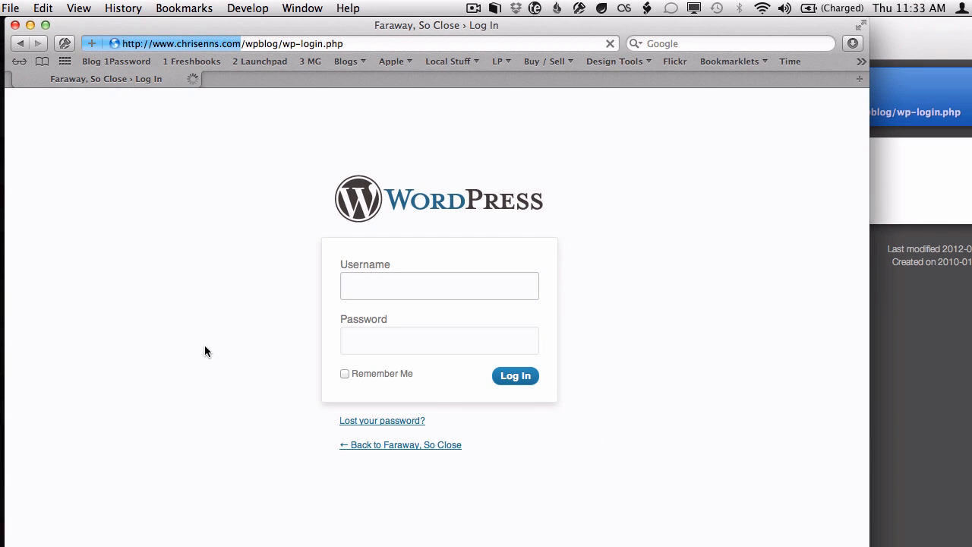
Step: Log in with the auto-filled admin credentials, log out, and name the bookmark 'Chrisenns Blog'
{"action": "type", "text": "admin"}
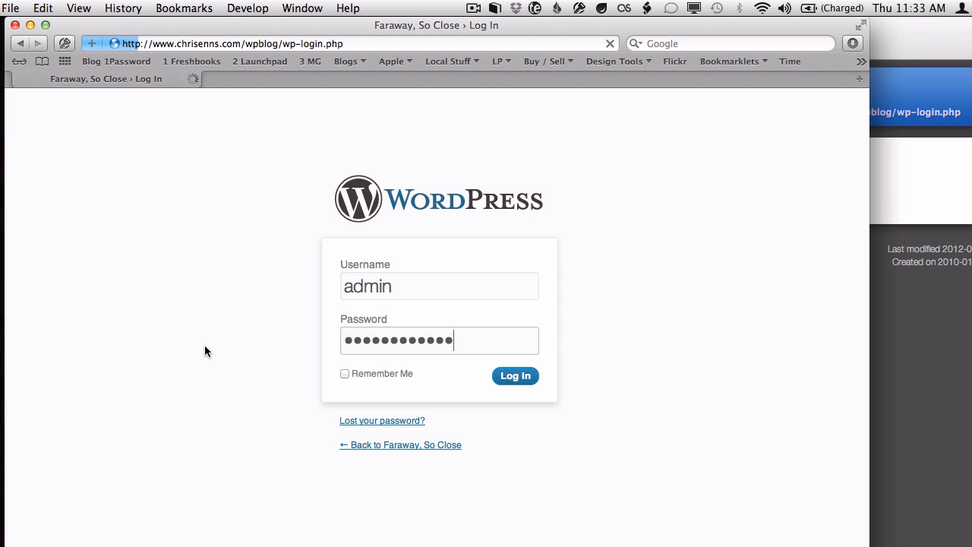
{"action": "left_click", "coordinate": [515, 375]}
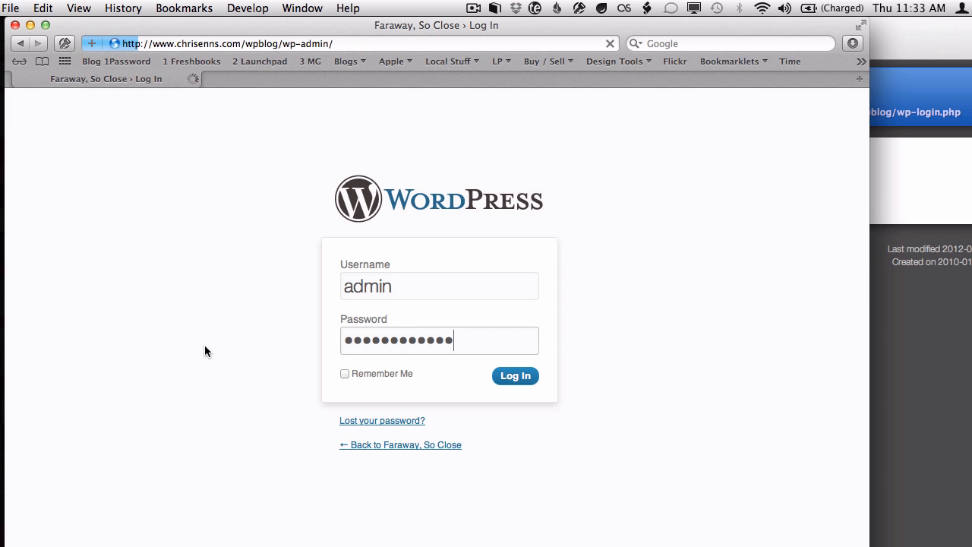
{"action": "left_click", "coordinate": [515, 375]}
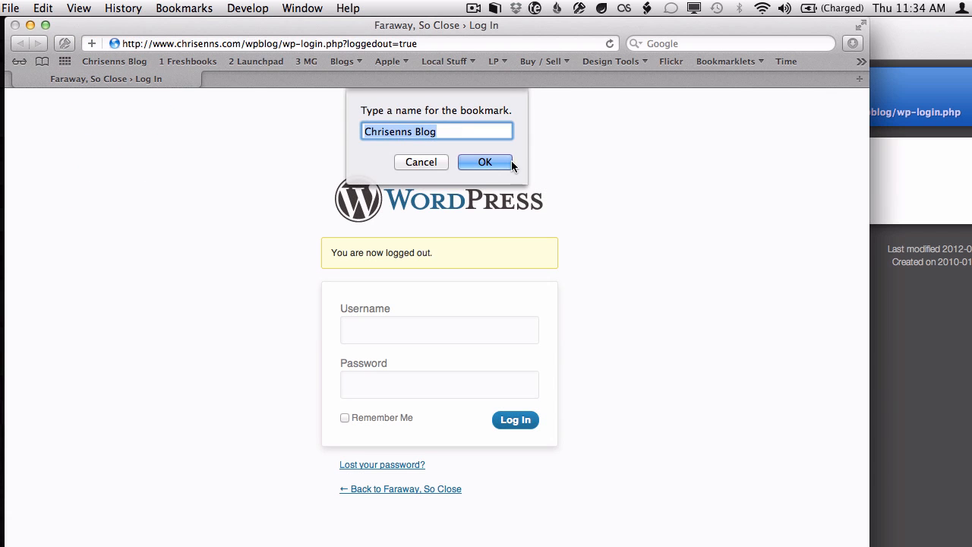
Step: Save the 'Chrisenns Blog' bookmark, reach the WordPress dashboard with it, then log out via the Howdy menu
{"action": "left_click", "coordinate": [485, 162]}
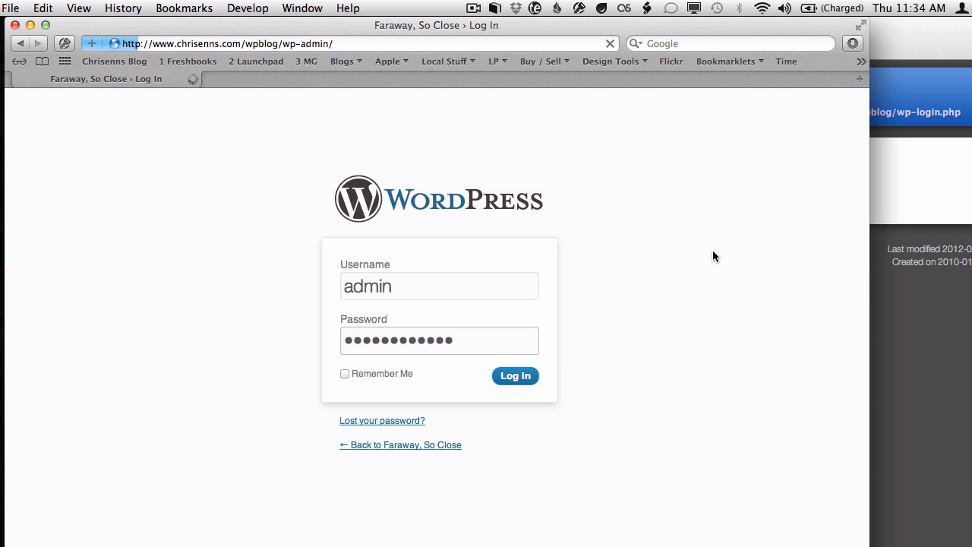
{"action": "left_click", "coordinate": [515, 376]}
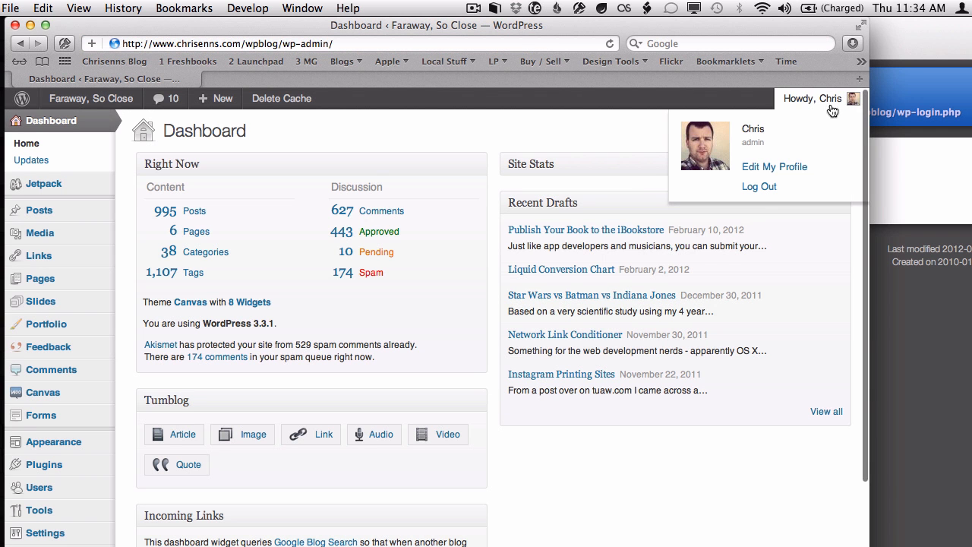
{"action": "left_click", "coordinate": [759, 186]}
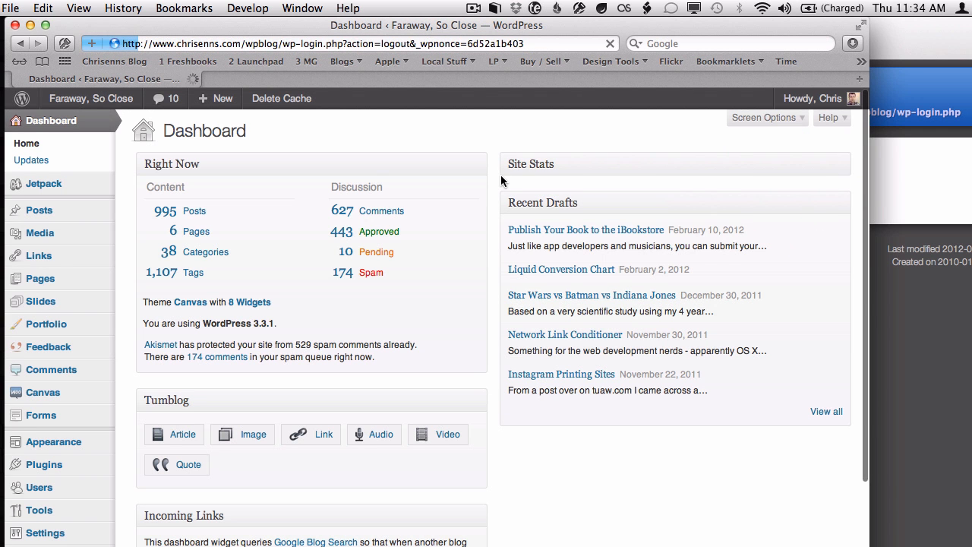